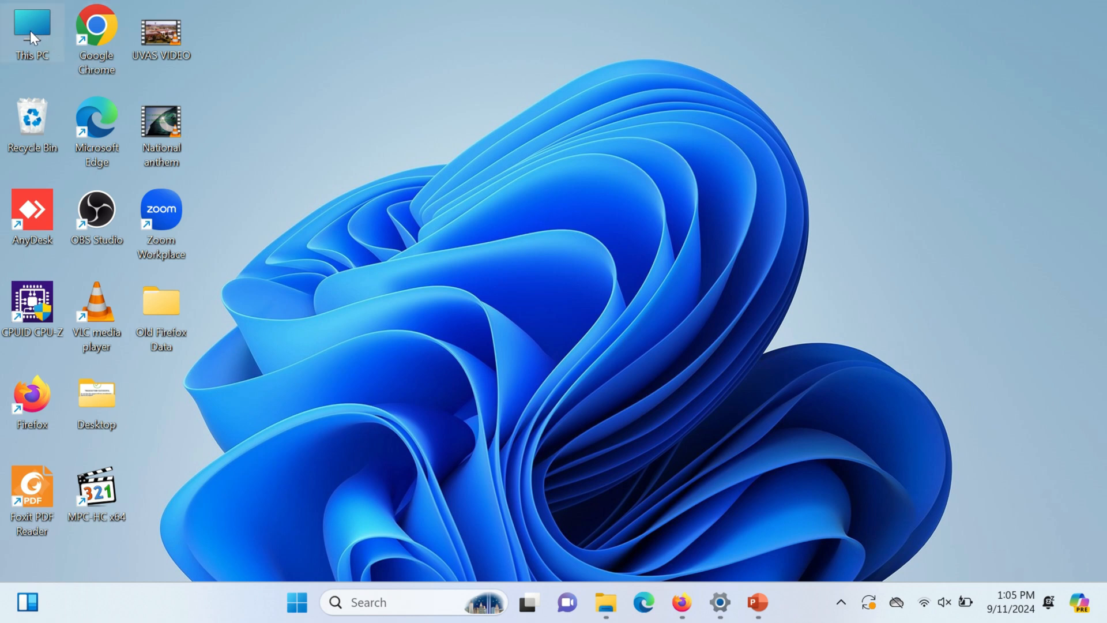
- Open This PC from its desktop icon, showing only the WinToHDD (C:) drive
{"action": "right_click", "coordinate": [33, 32]}
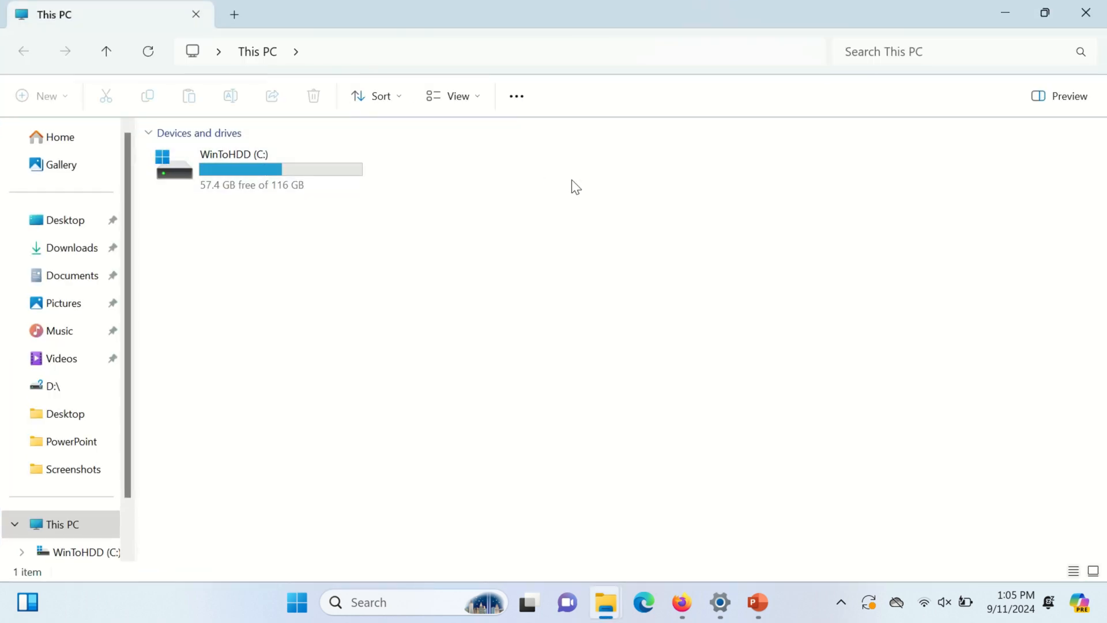
{"action": "mouse_move", "coordinate": [561, 182]}
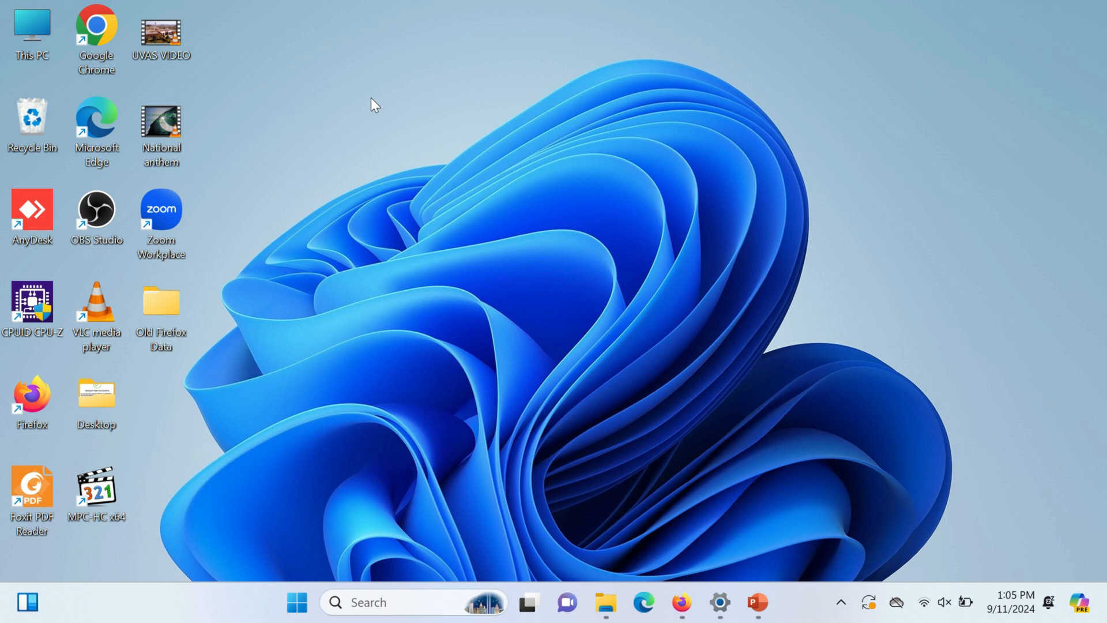
{"action": "mouse_move", "coordinate": [32, 33]}
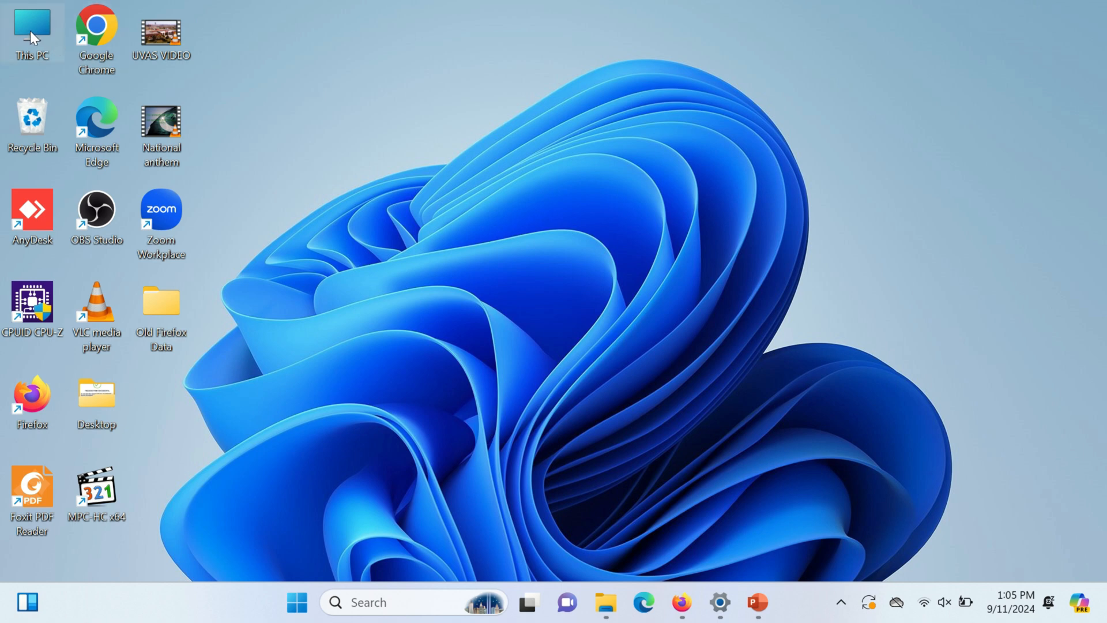
{"action": "right_click", "coordinate": [32, 33]}
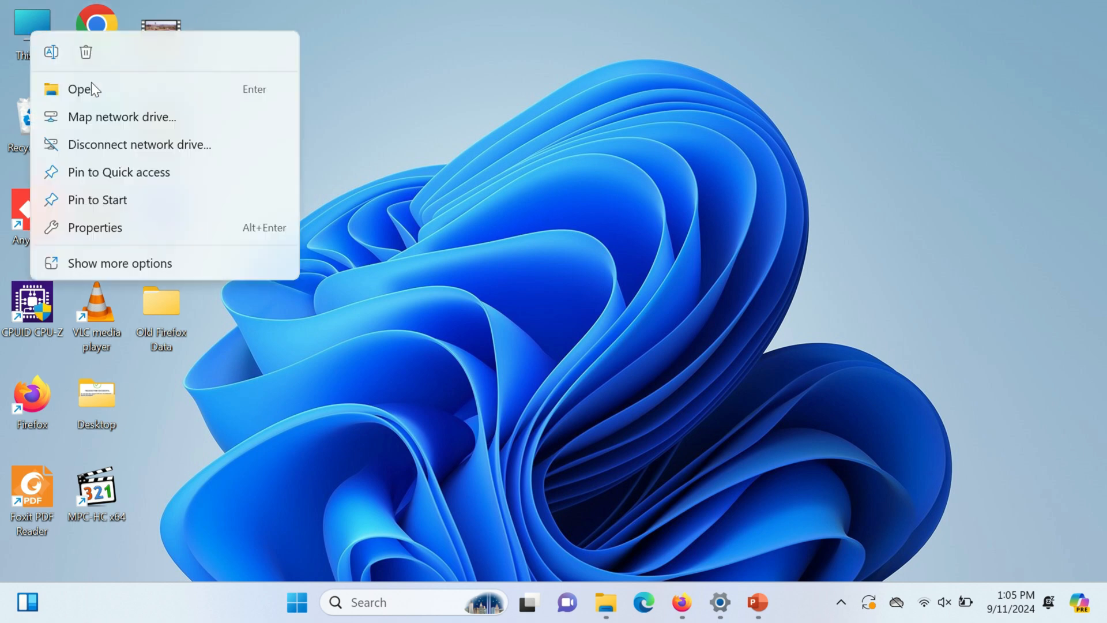
{"action": "left_click", "coordinate": [79, 89]}
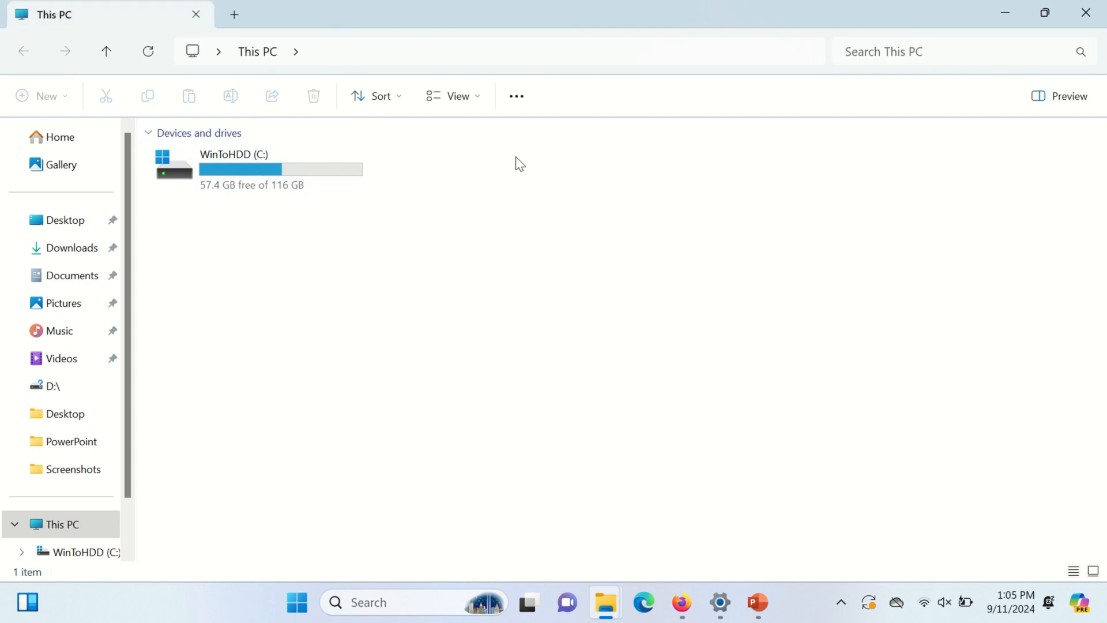
{"action": "mouse_move", "coordinate": [664, 184]}
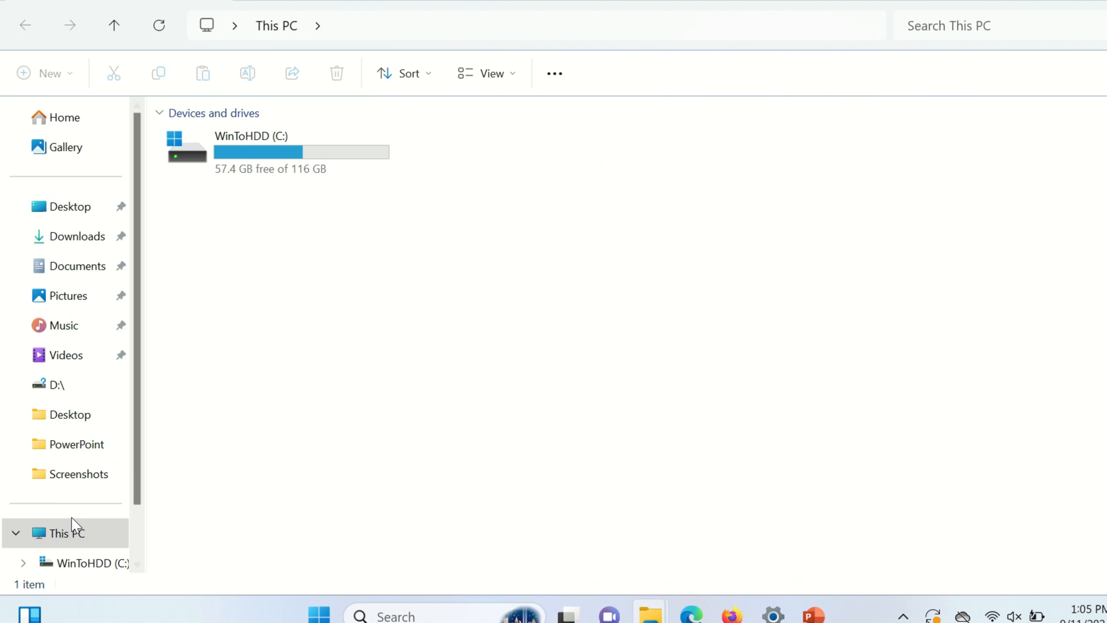
- Bring up the extended 'Show more options' list for This PC in the navigation pane
{"action": "right_click", "coordinate": [63, 533]}
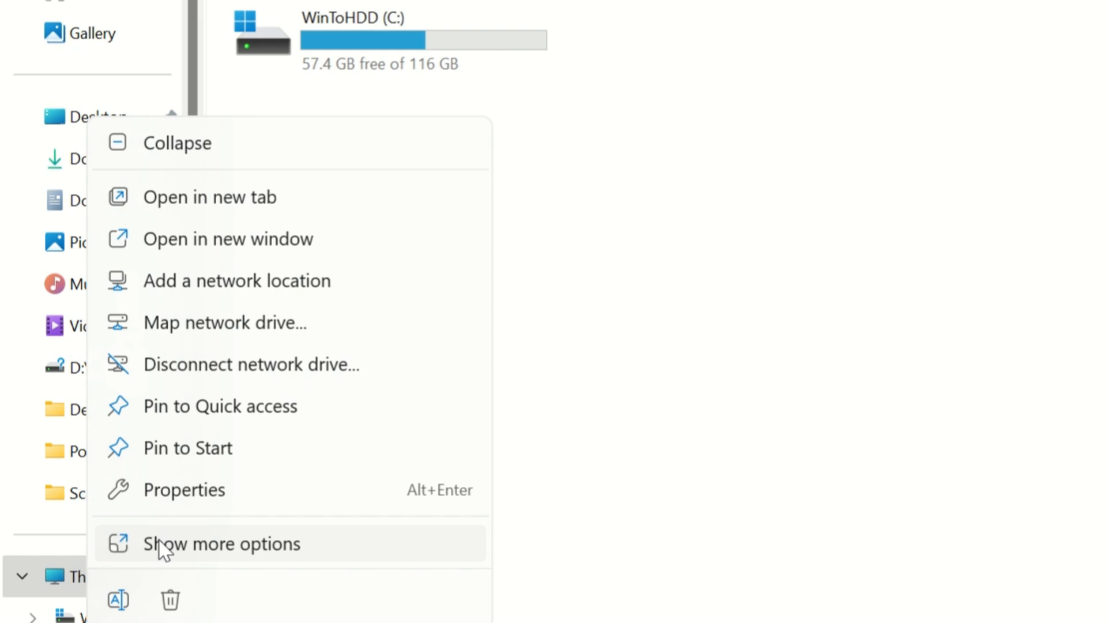
{"action": "left_click", "coordinate": [221, 543]}
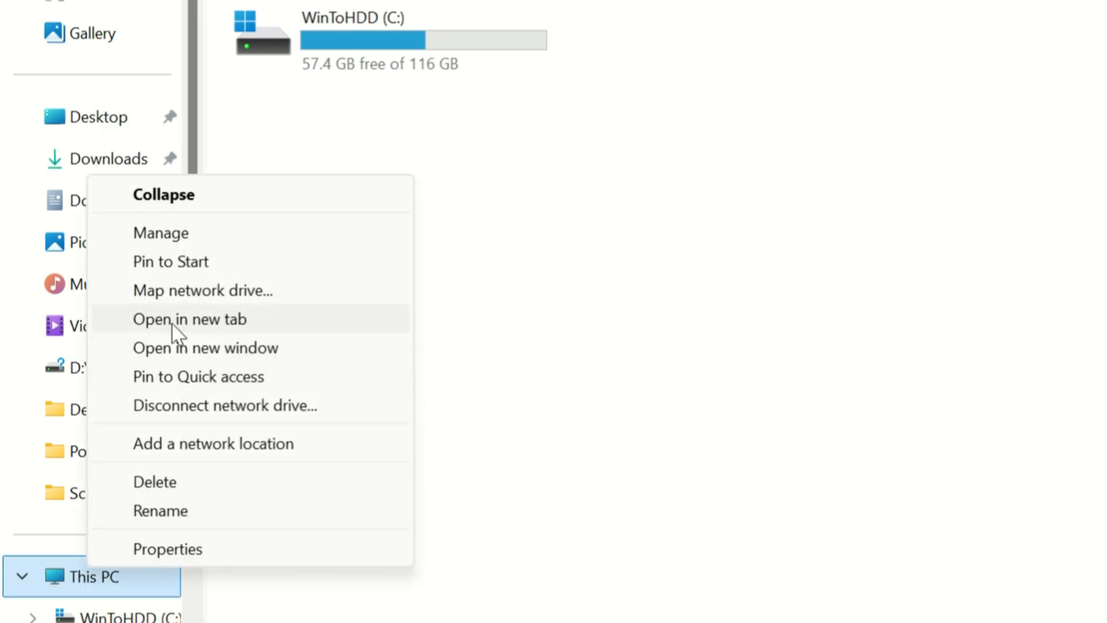
{"action": "mouse_move", "coordinate": [213, 237]}
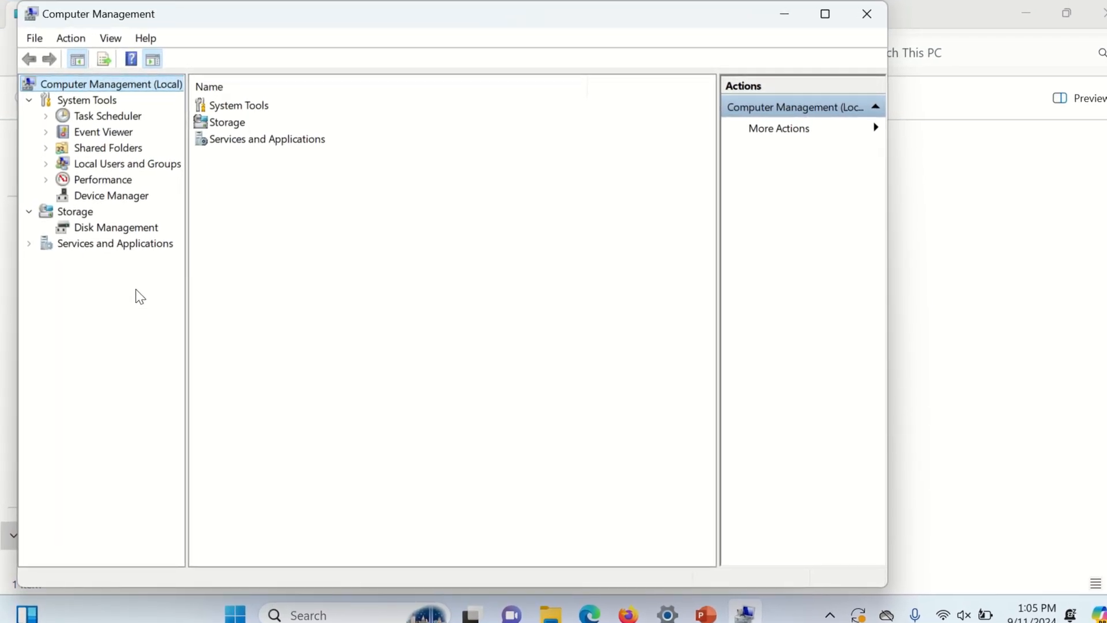
- Go to Disk Management and bring up the options for Disk 0's letterless UUI partition
{"action": "left_click", "coordinate": [115, 230]}
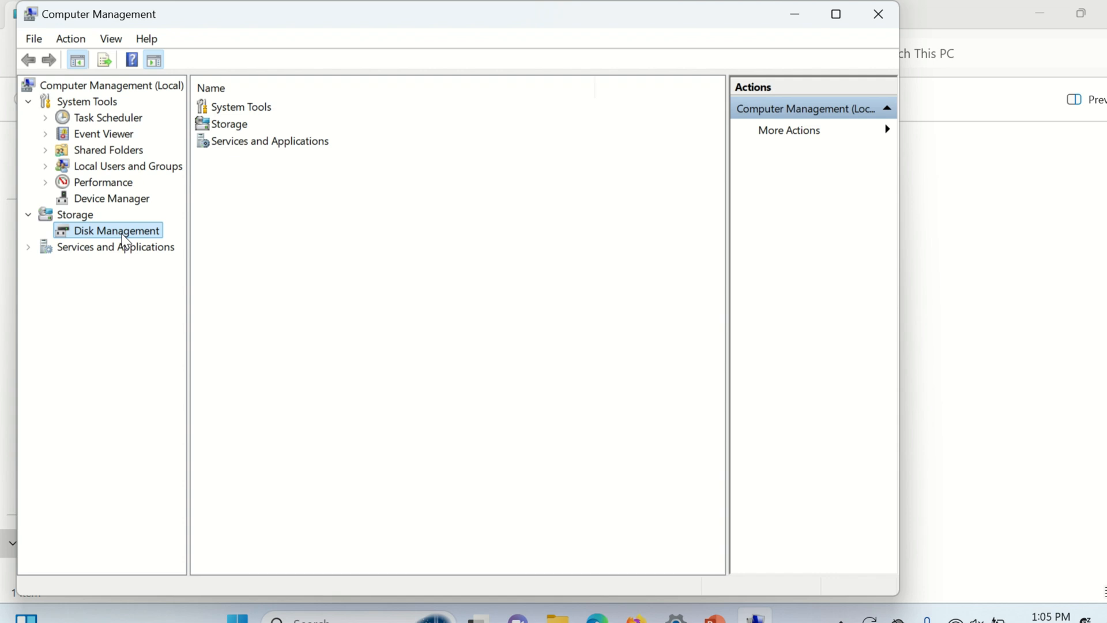
{"action": "left_click", "coordinate": [118, 231]}
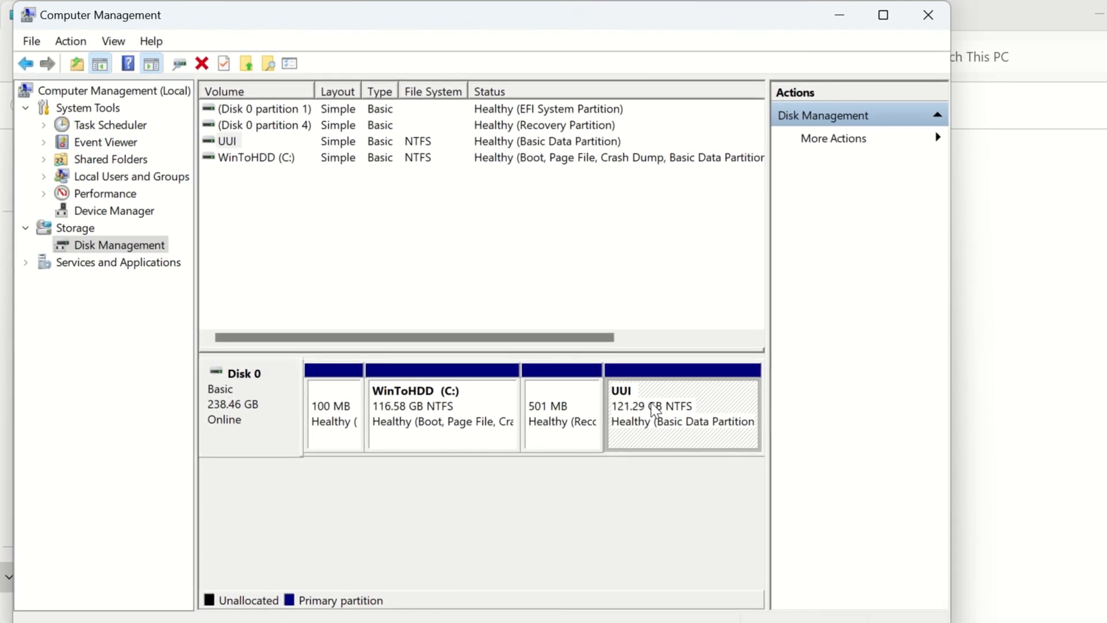
{"action": "right_click", "coordinate": [682, 413]}
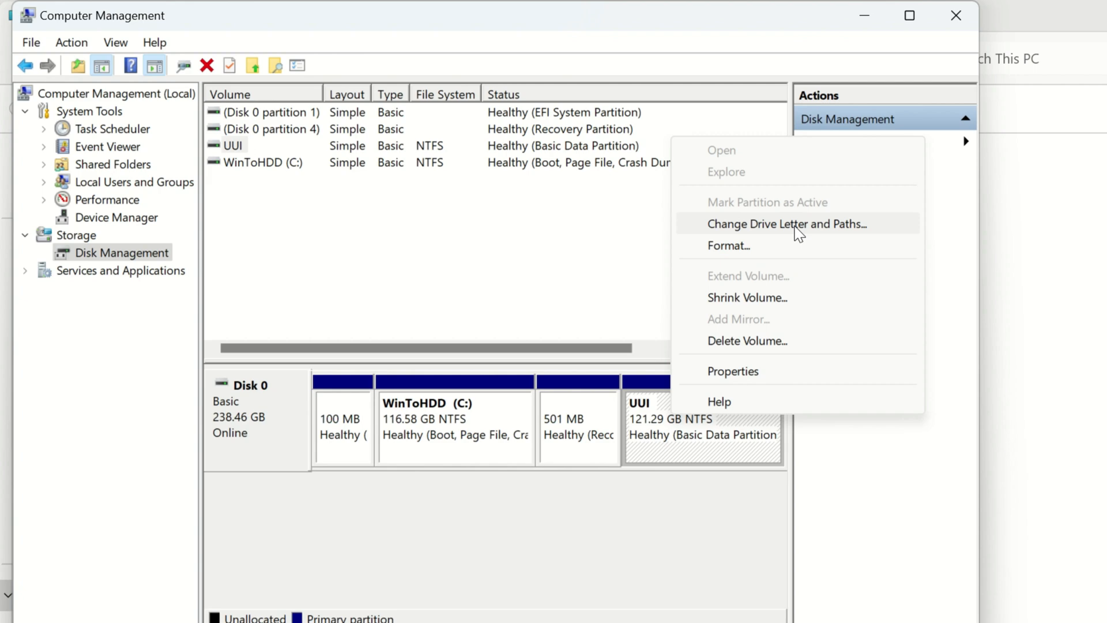
- Assign drive letter D to the UUI partition via Change Drive Letter and Paths
{"action": "left_click", "coordinate": [786, 224]}
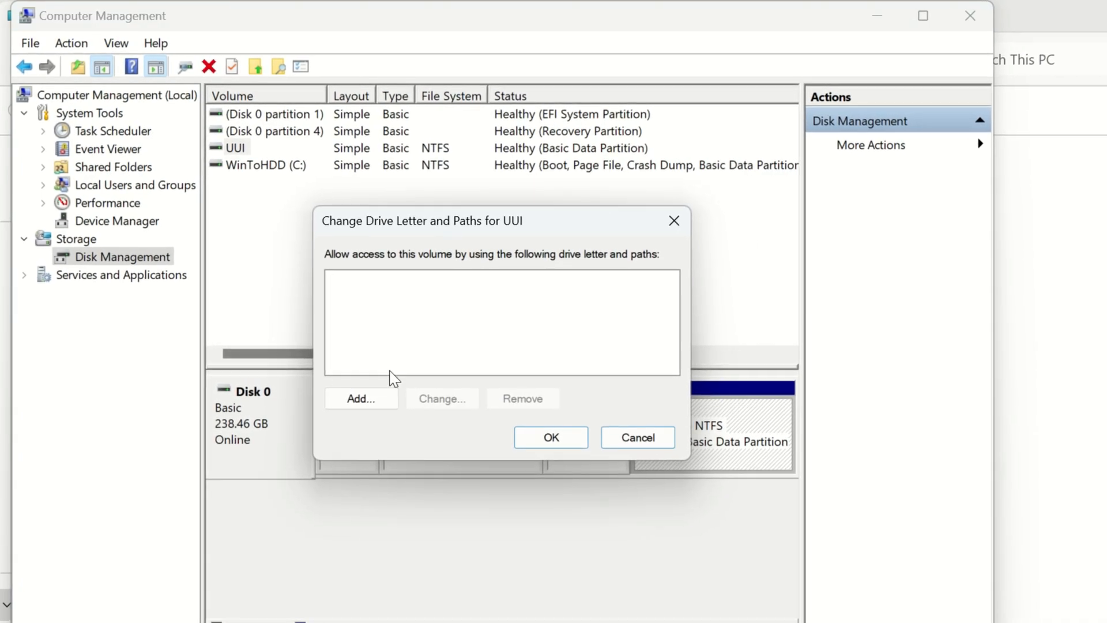
{"action": "left_click", "coordinate": [360, 398]}
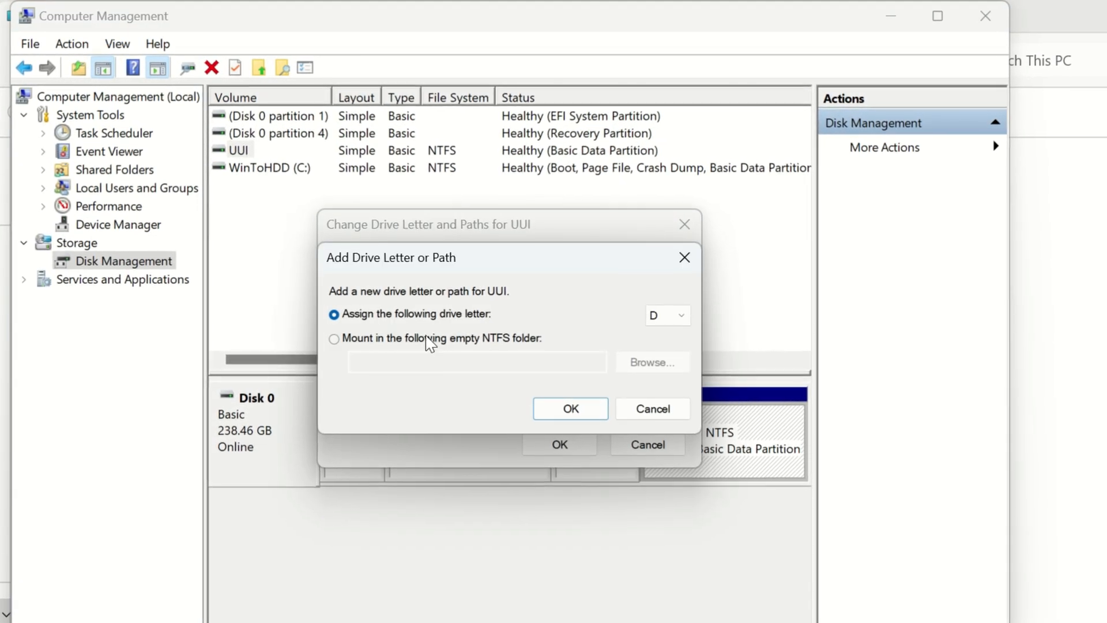
{"action": "left_click", "coordinate": [692, 320]}
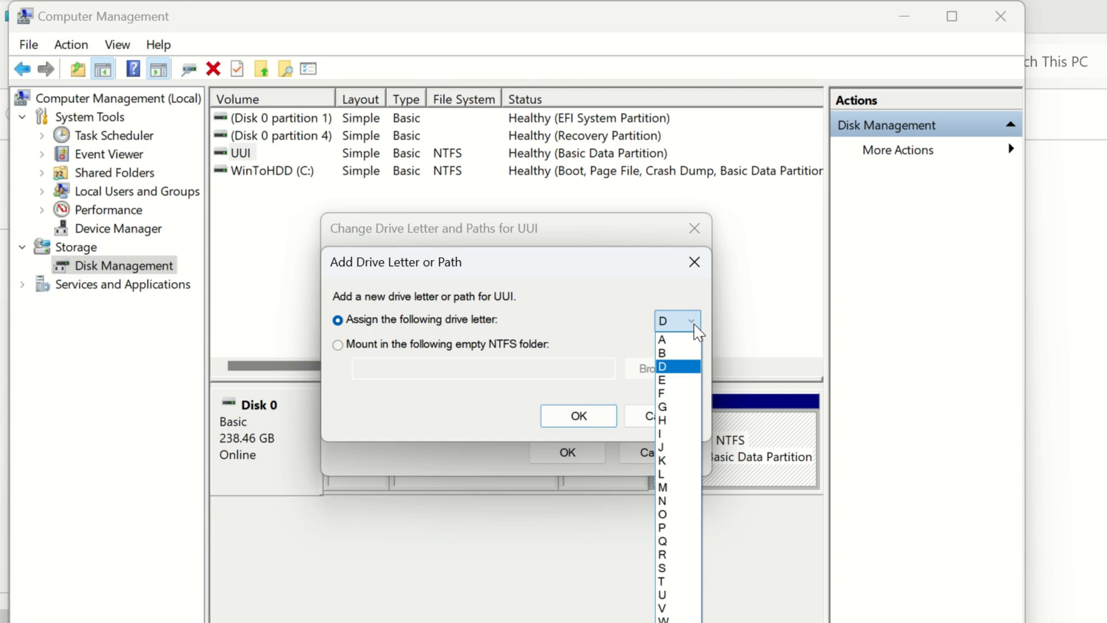
{"action": "left_click", "coordinate": [662, 366]}
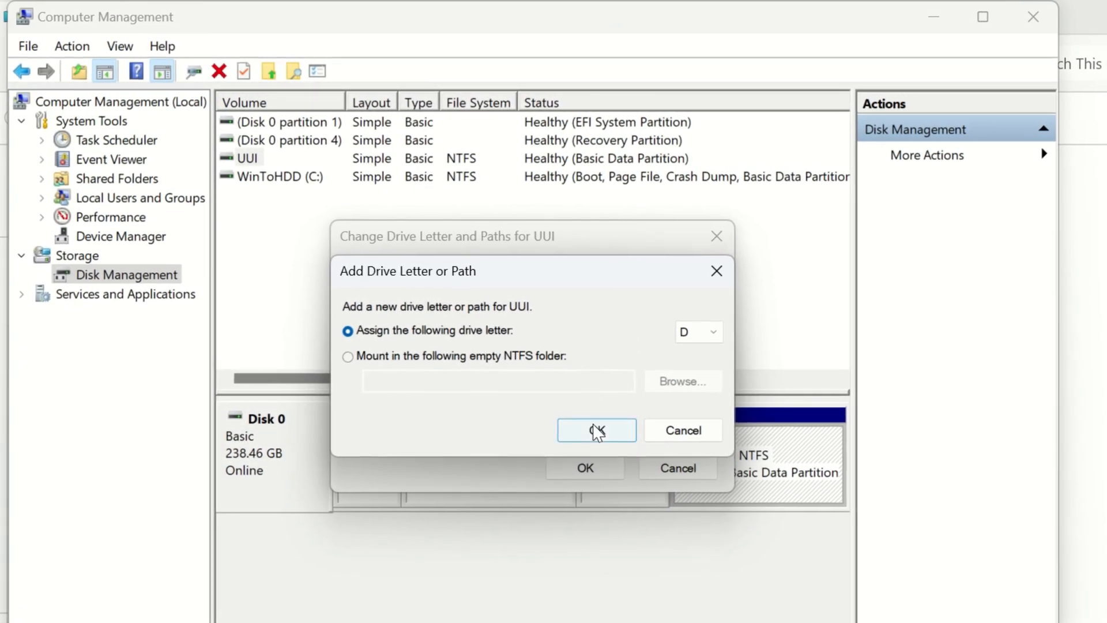
{"action": "left_click", "coordinate": [596, 430]}
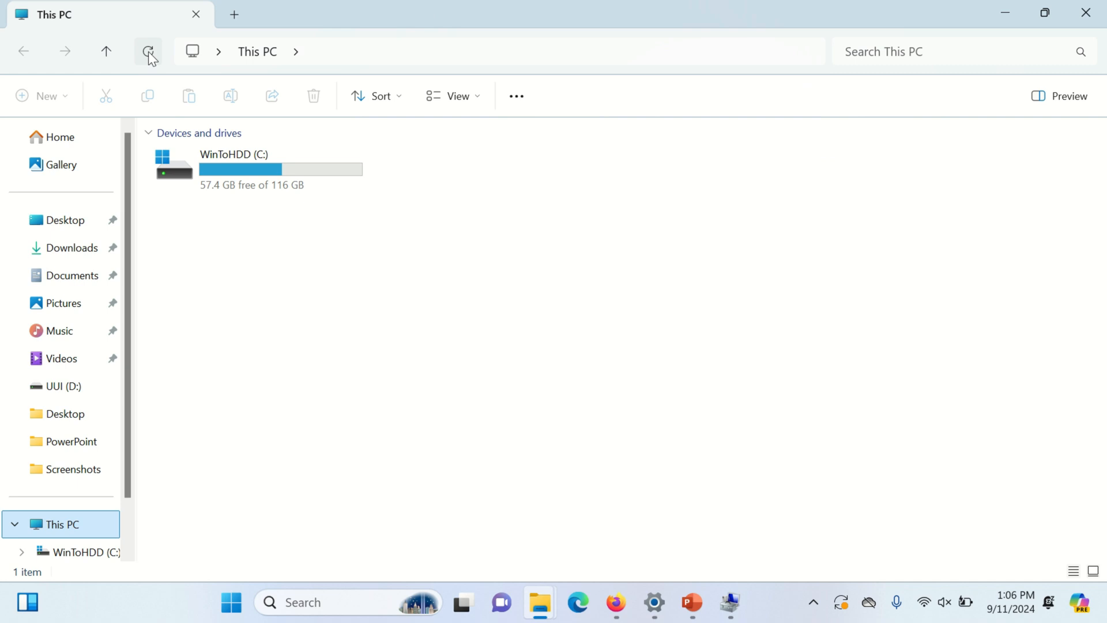
- Refresh This PC so UUI (D:) appears beside WinToHDD (C:) with 24.7 GB free of 121 GB
{"action": "left_click", "coordinate": [147, 51]}
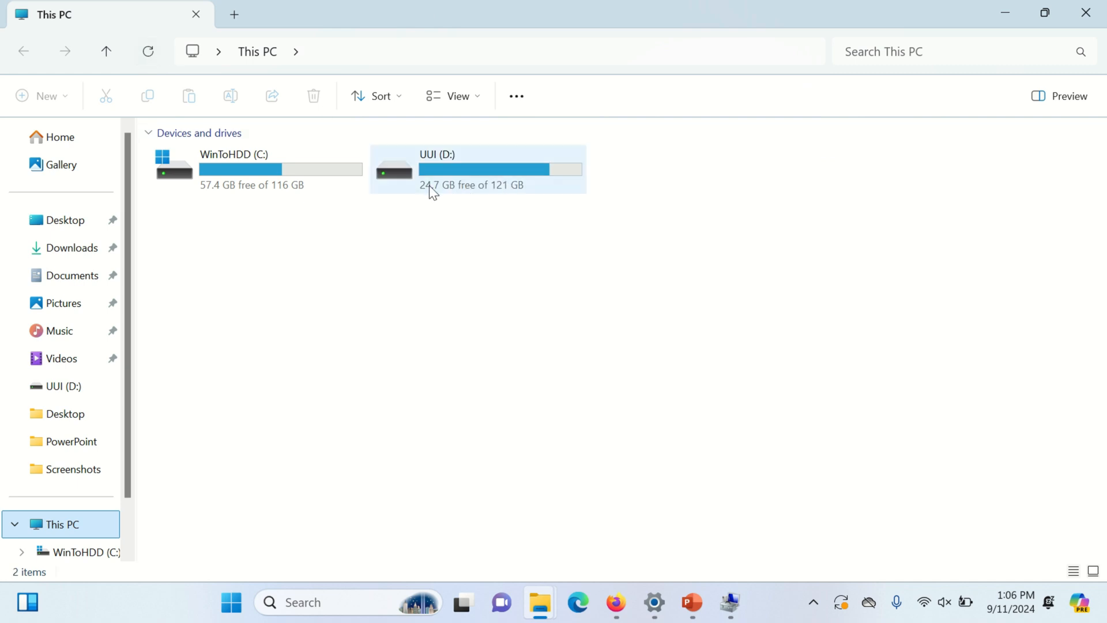
{"action": "left_click", "coordinate": [484, 242]}
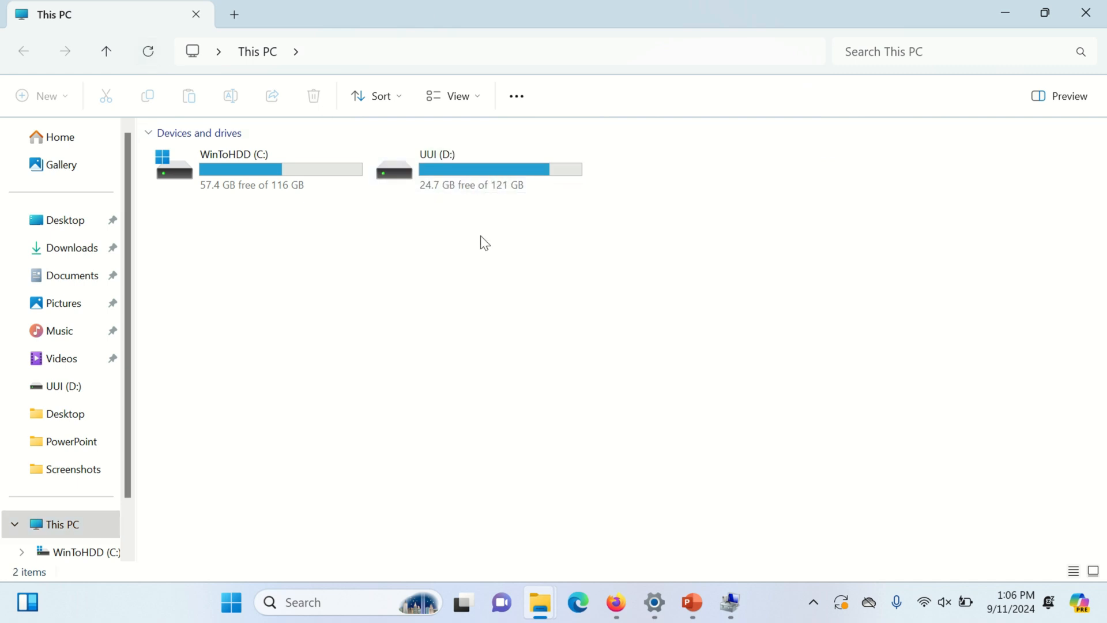